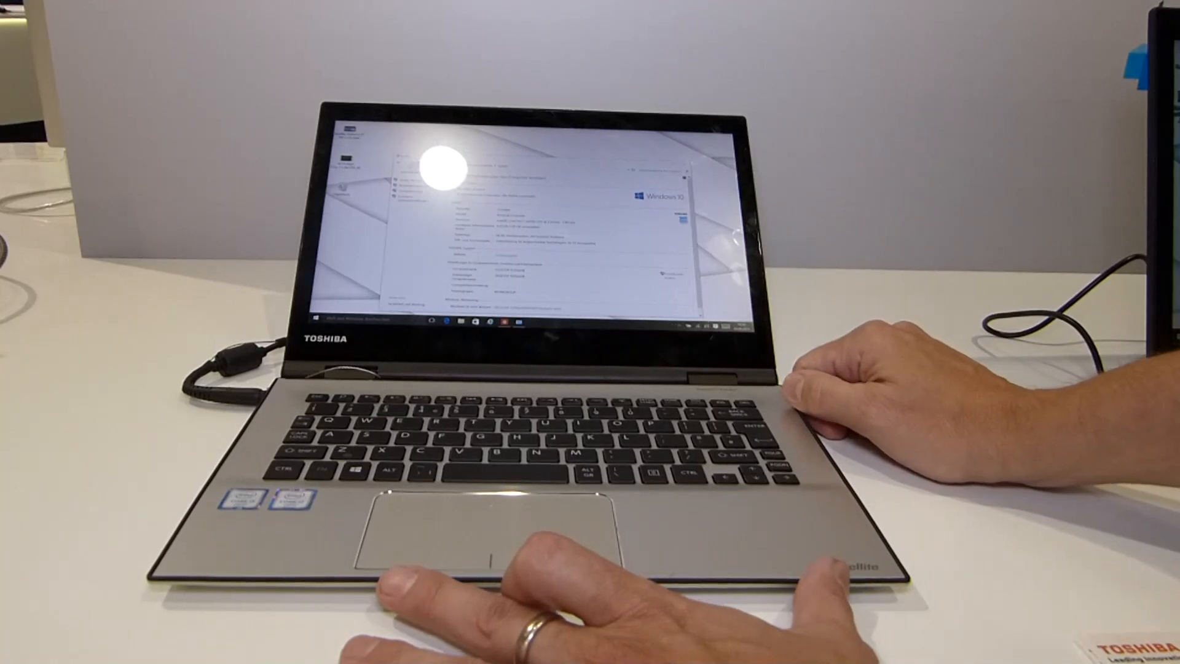
{"action": "mouse_move", "coordinate": [798, 354]}
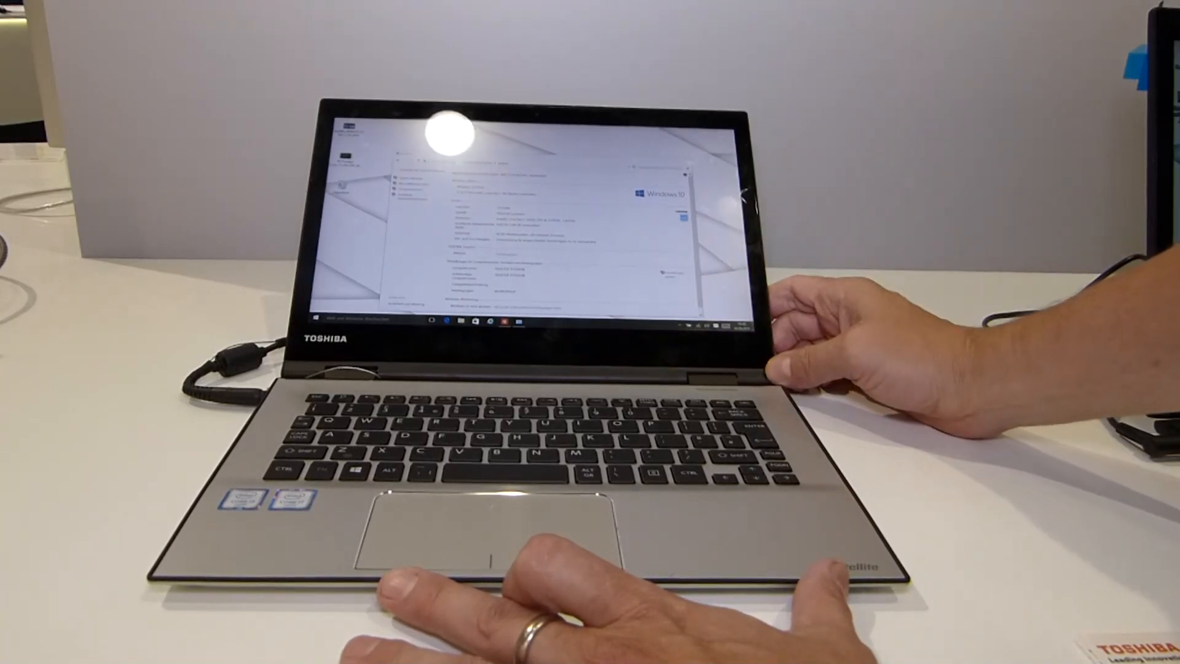